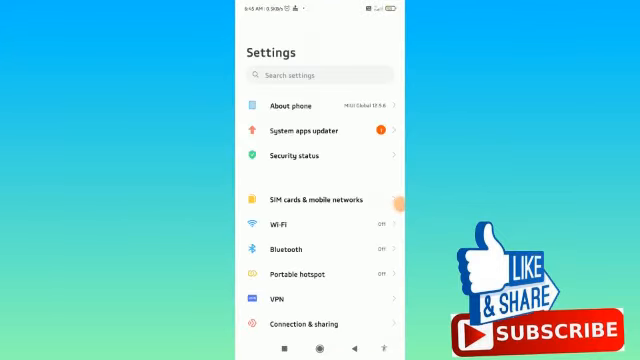
- Scroll the Settings list and open Apps to reach Manage apps
scroll(down, 3)
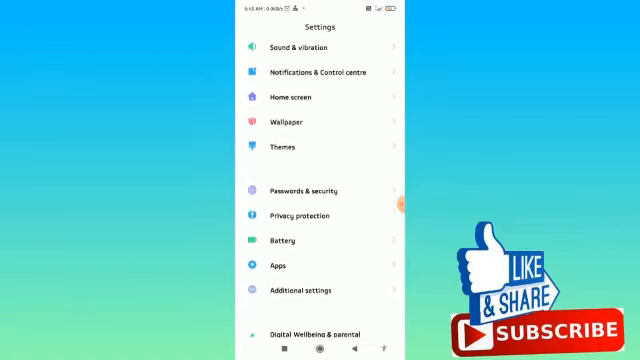
click(282, 265)
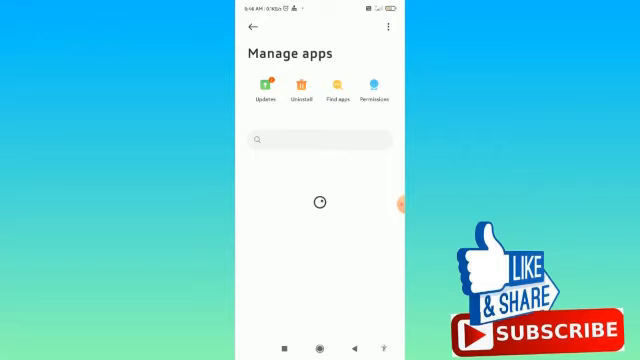
- Search installed apps for 'snap' and set Snapchat's Camera permission to Allow
click(315, 139)
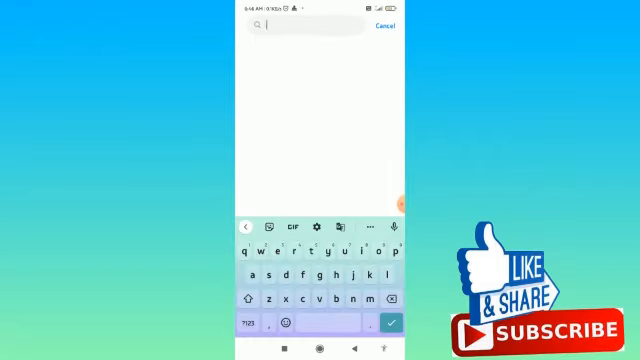
text(sna)
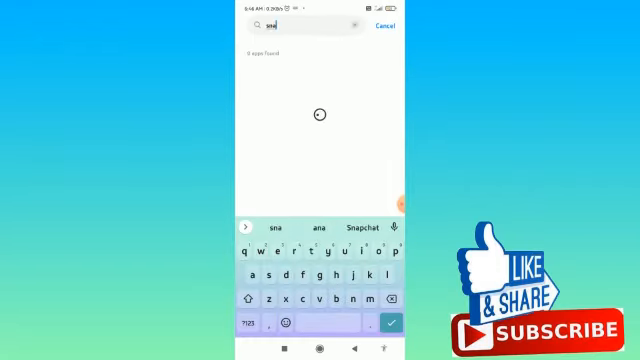
text(p)
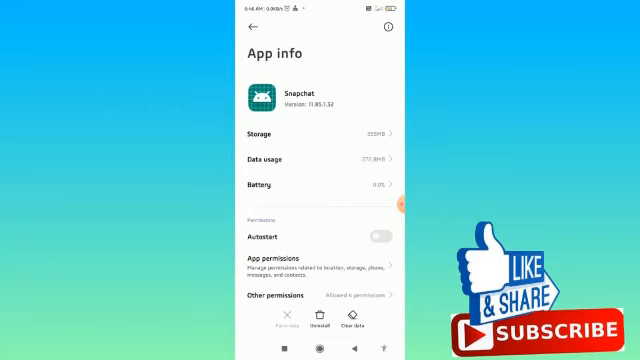
scroll(up, 3)
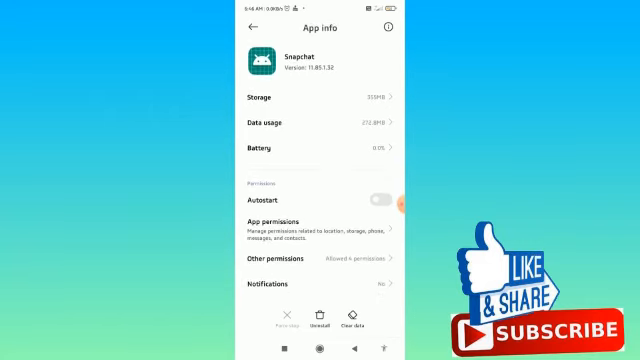
click(283, 216)
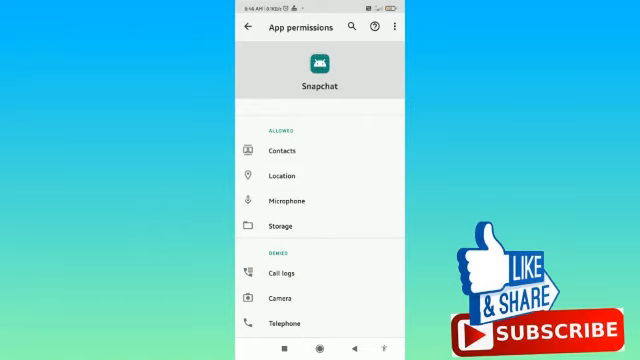
click(286, 298)
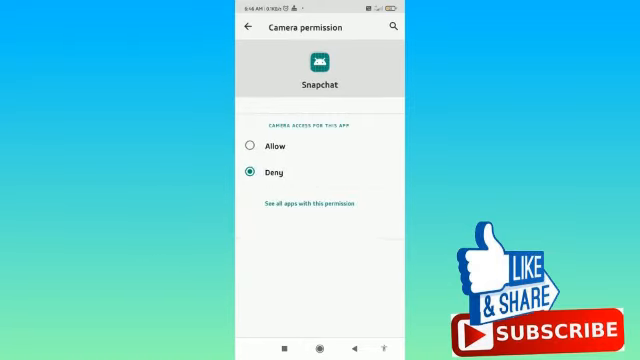
click(248, 144)
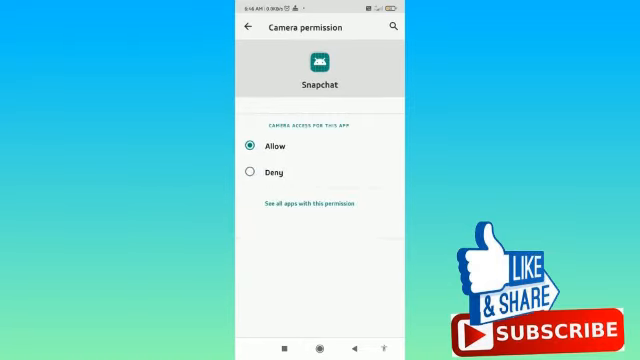
- Return to the home screen and launch Snapchat to verify the live camera view
click(247, 27)
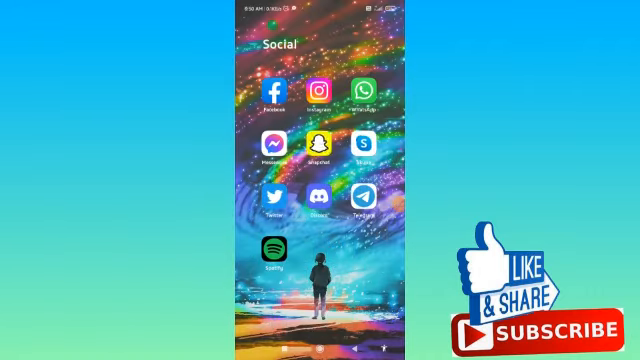
click(320, 145)
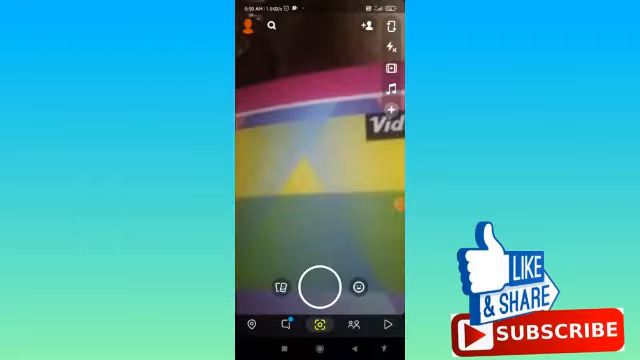